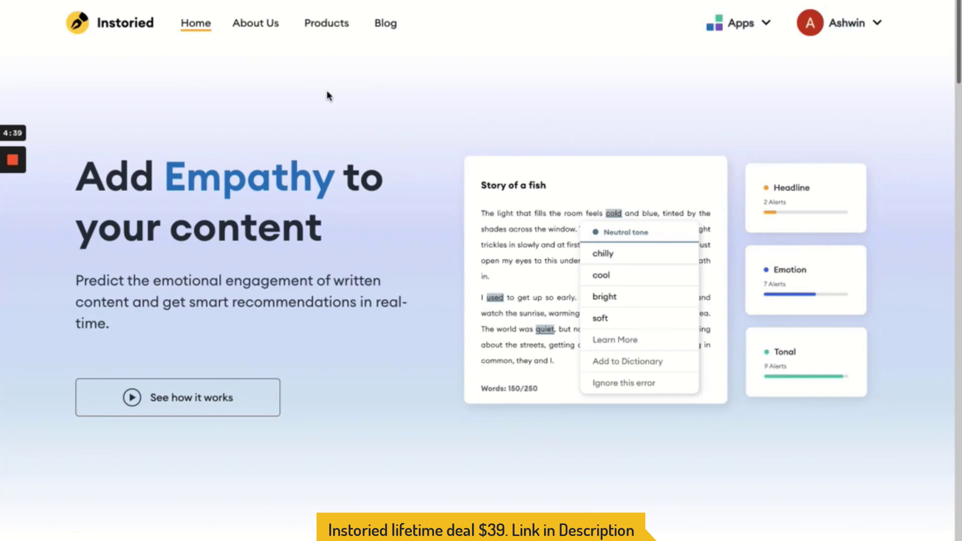
mouse_move(721, 47)
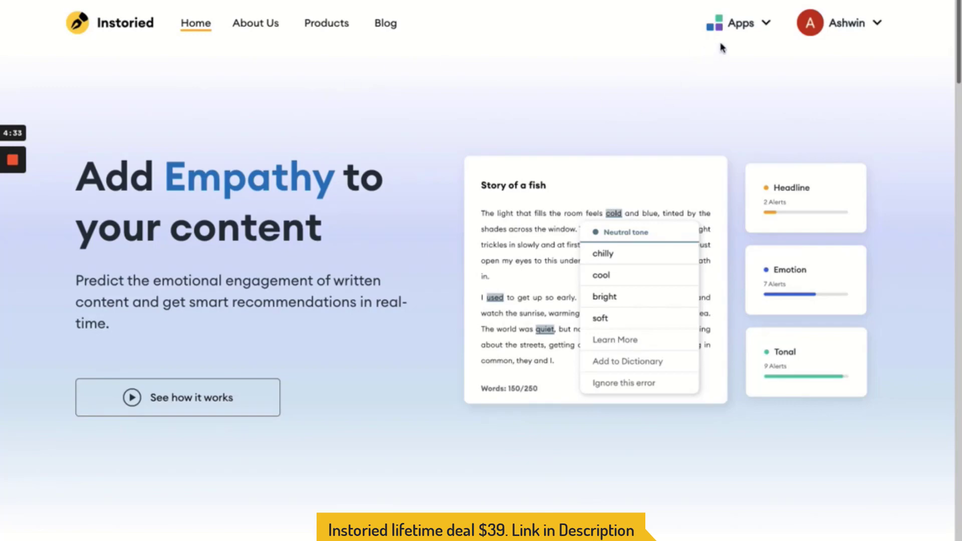
- Go from the Instoried website to the stories dashboard through Apps
click(741, 23)
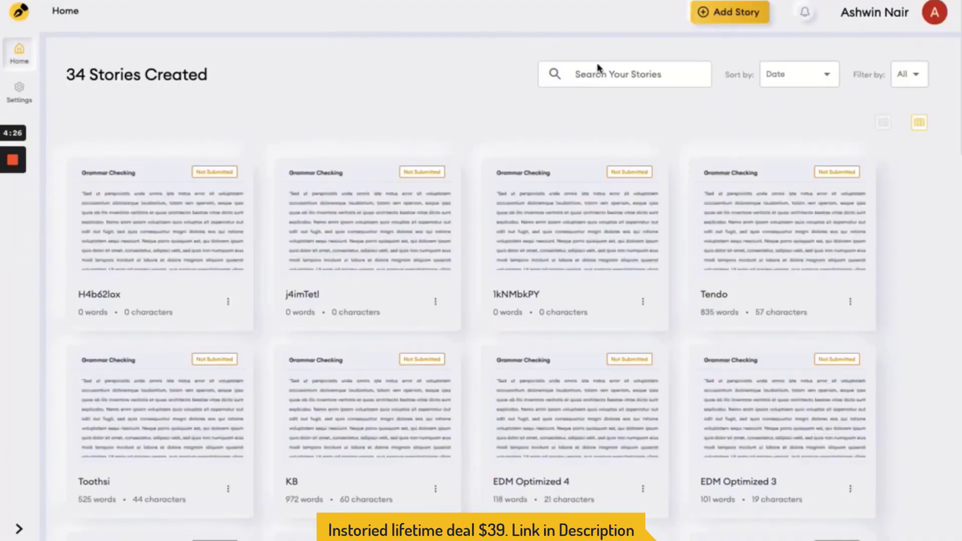
mouse_move(484, 61)
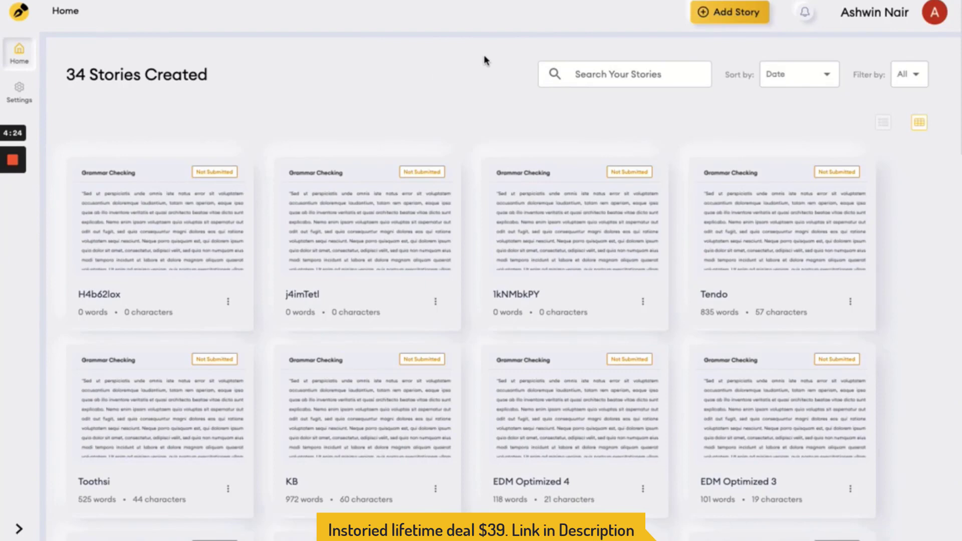
mouse_move(637, 30)
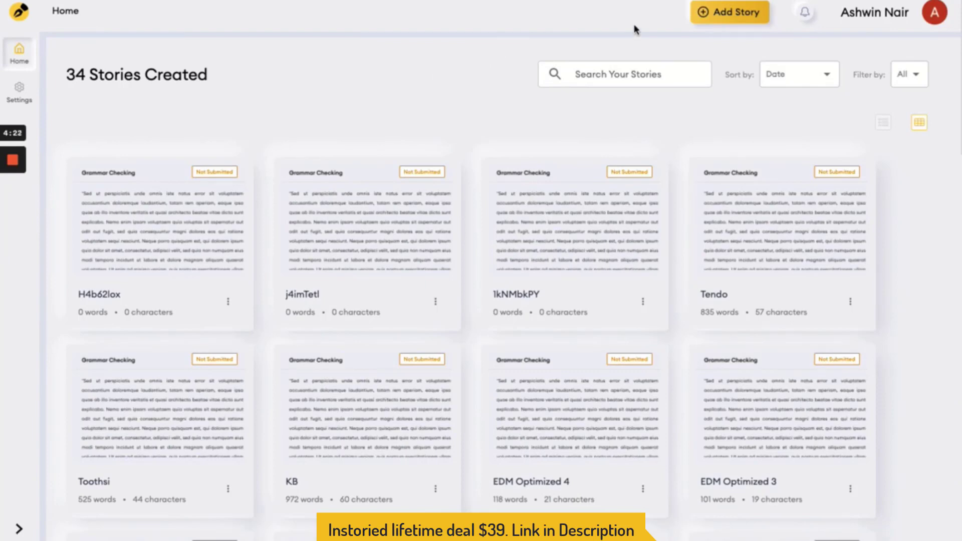
mouse_move(464, 136)
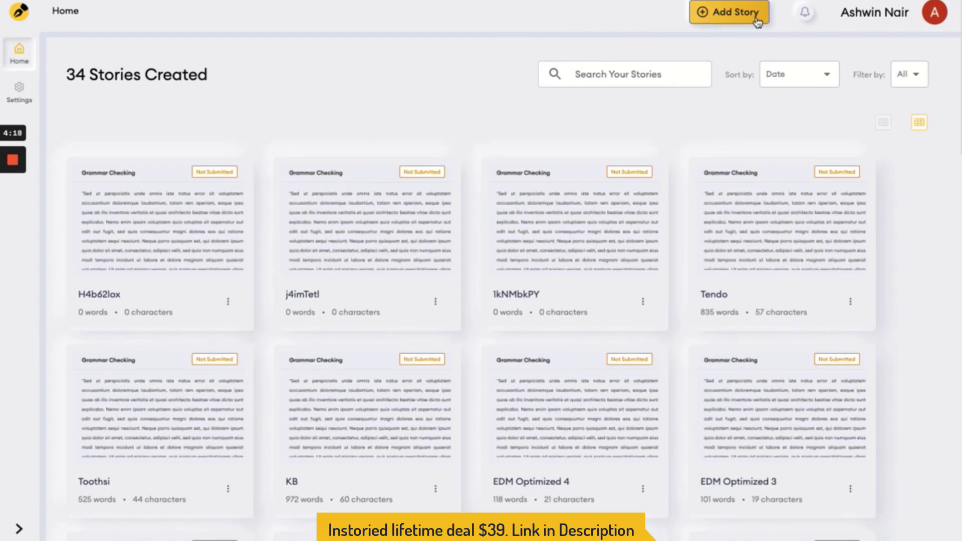
- Begin a new story from the dashboard with Add Story
click(729, 12)
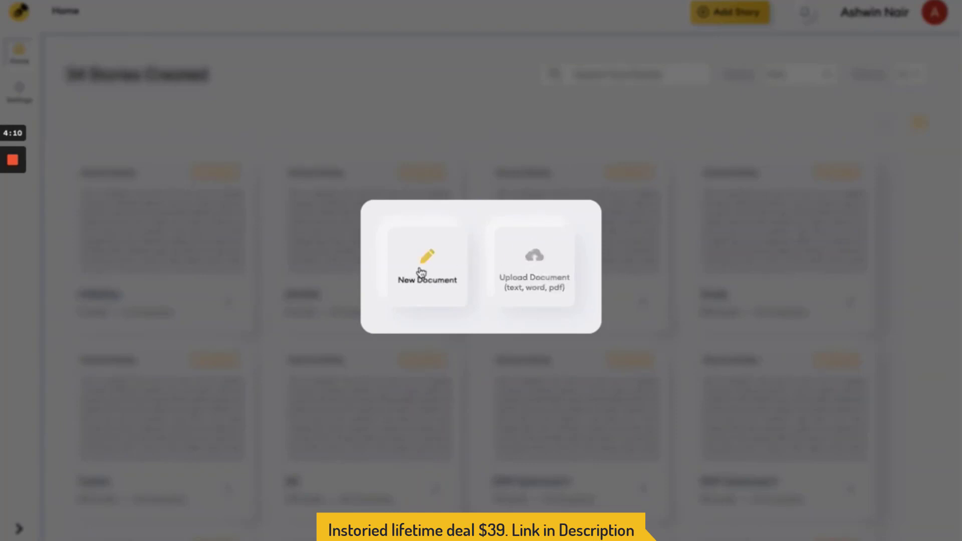
- Open a blank document with an empty headline and story body
click(427, 264)
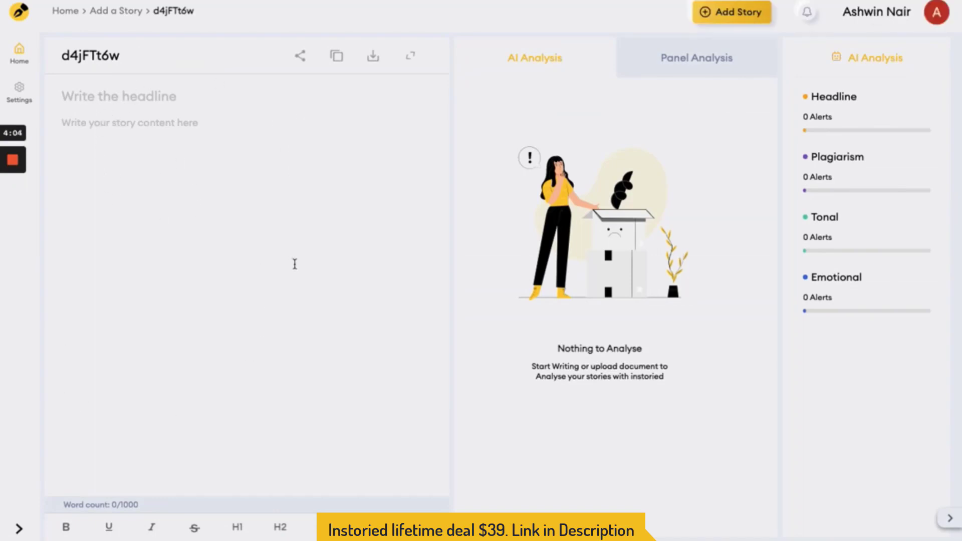
mouse_move(723, 304)
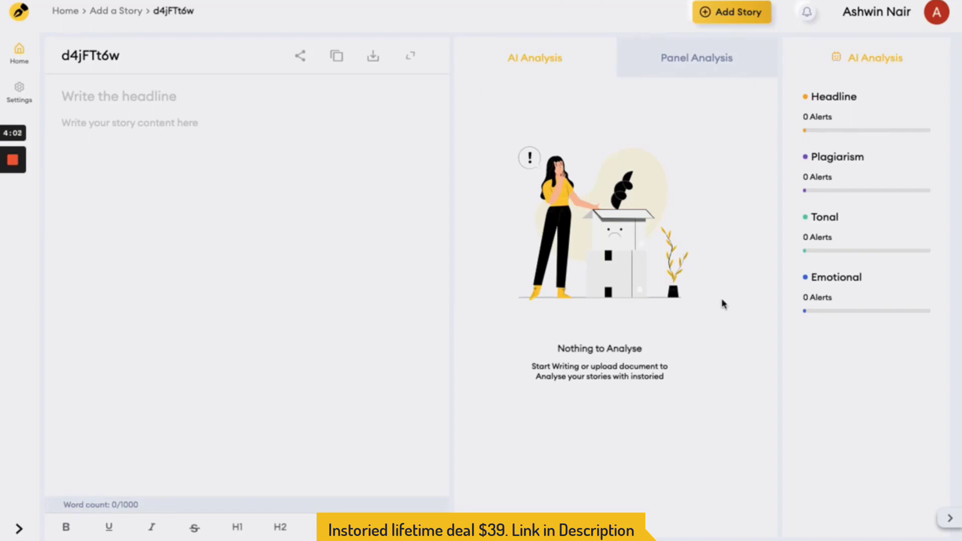
mouse_move(591, 296)
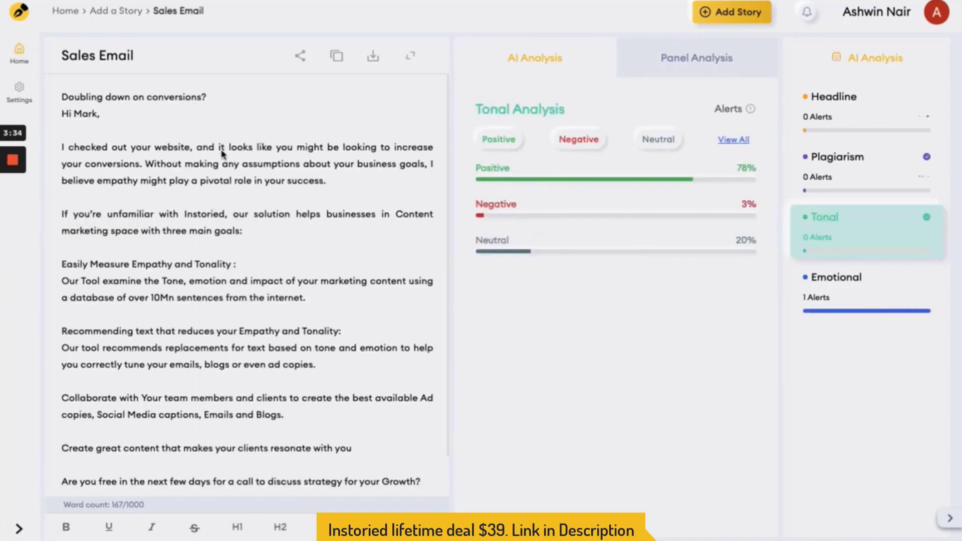
mouse_move(225, 226)
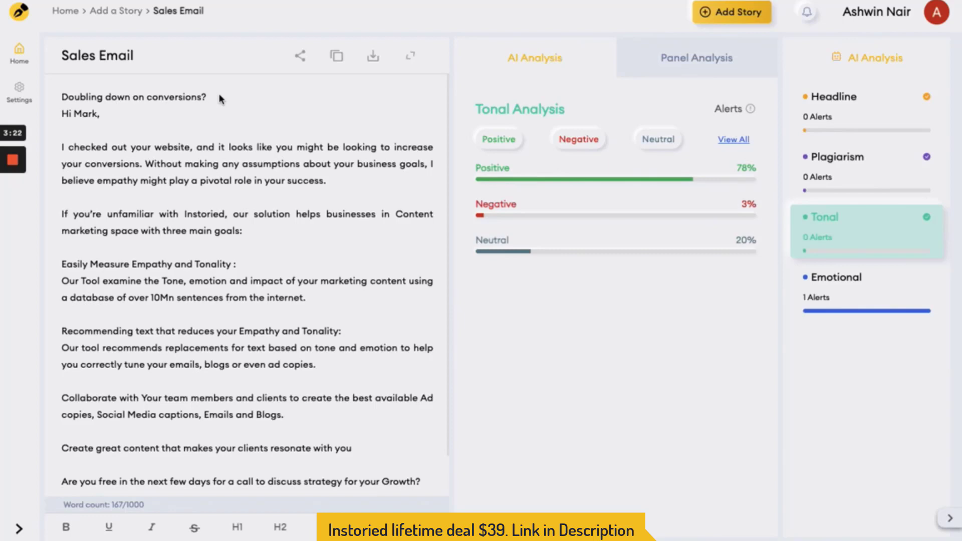
- Show the Sales Email's tonal analysis: 78% positive, 3% negative, 20% neutral
scroll(down, 3)
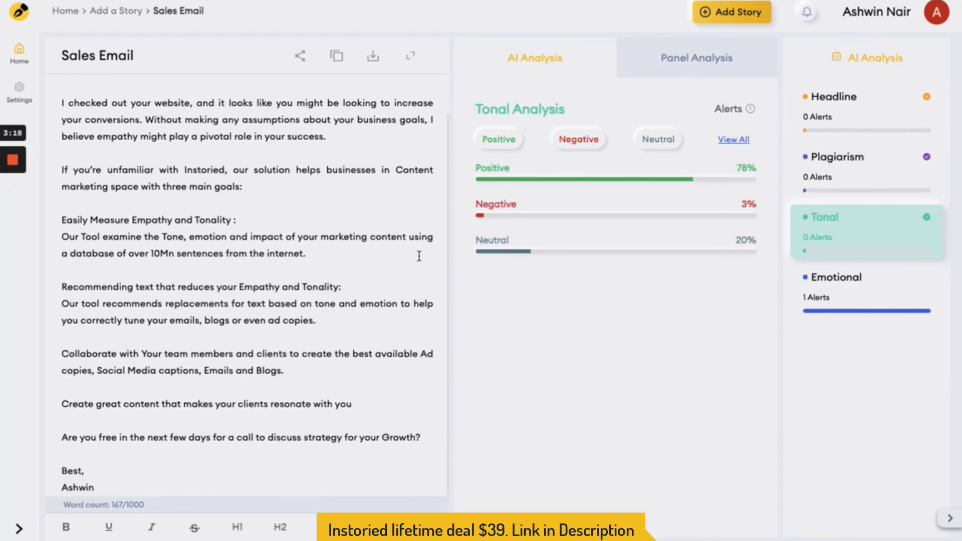
click(866, 97)
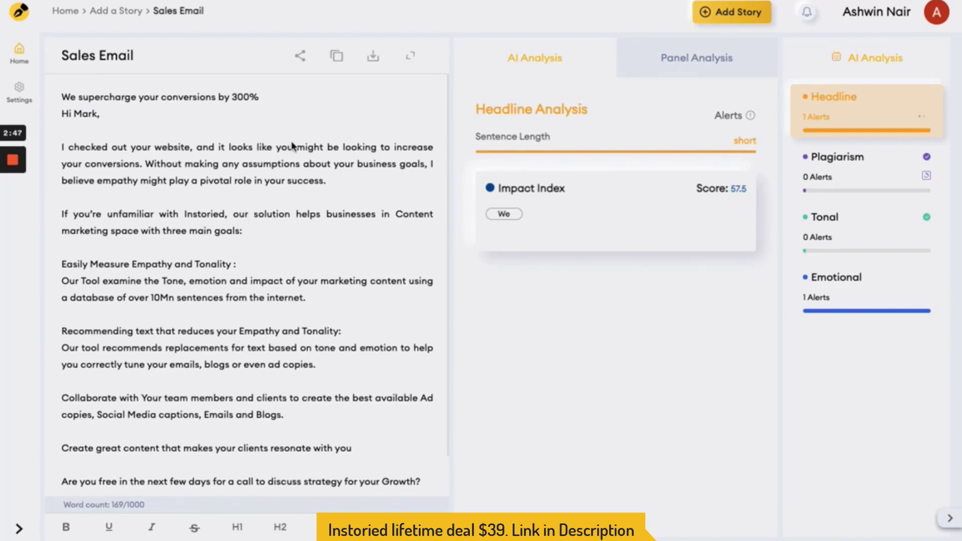
mouse_move(227, 151)
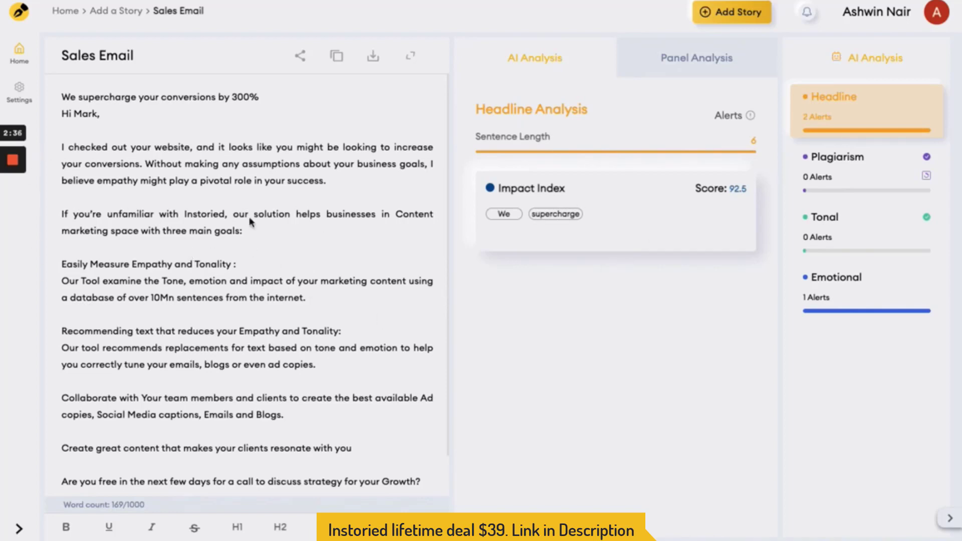
mouse_move(294, 146)
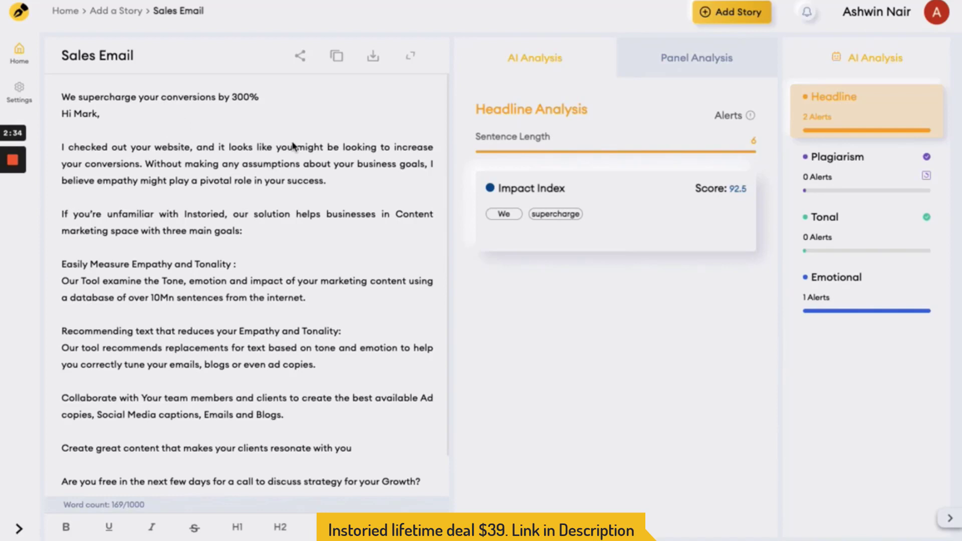
mouse_move(900, 237)
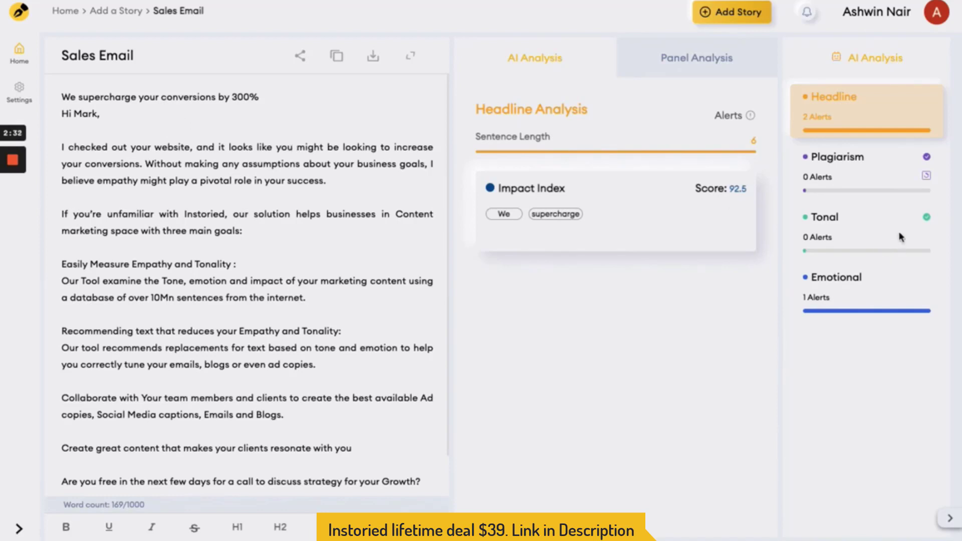
- Review the email's tone analysis, then its emotion breakdown at 98% joy
click(261, 96)
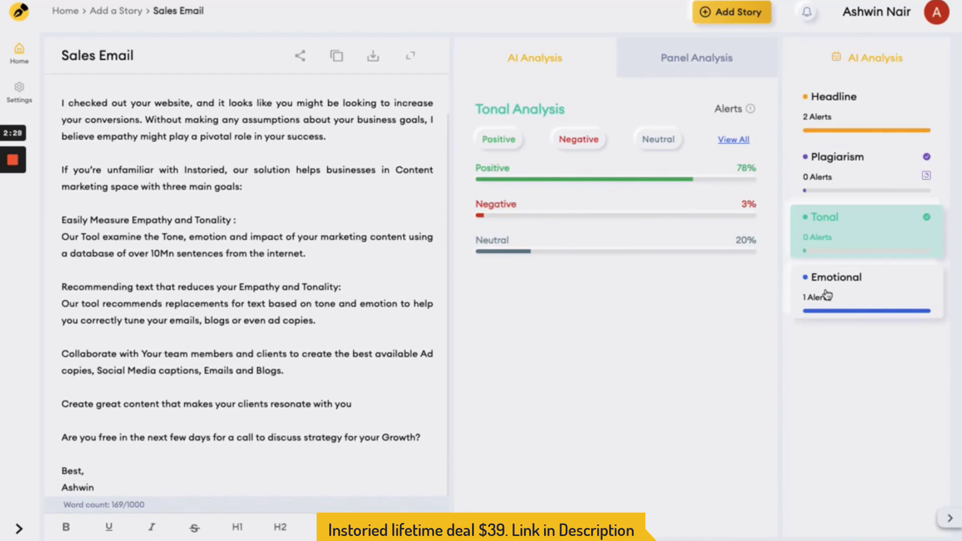
click(865, 285)
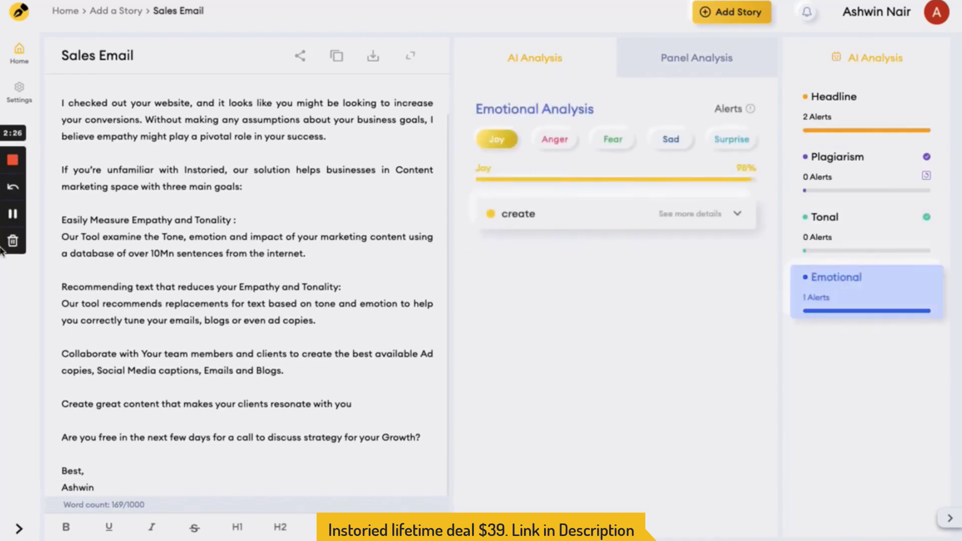
mouse_move(12, 214)
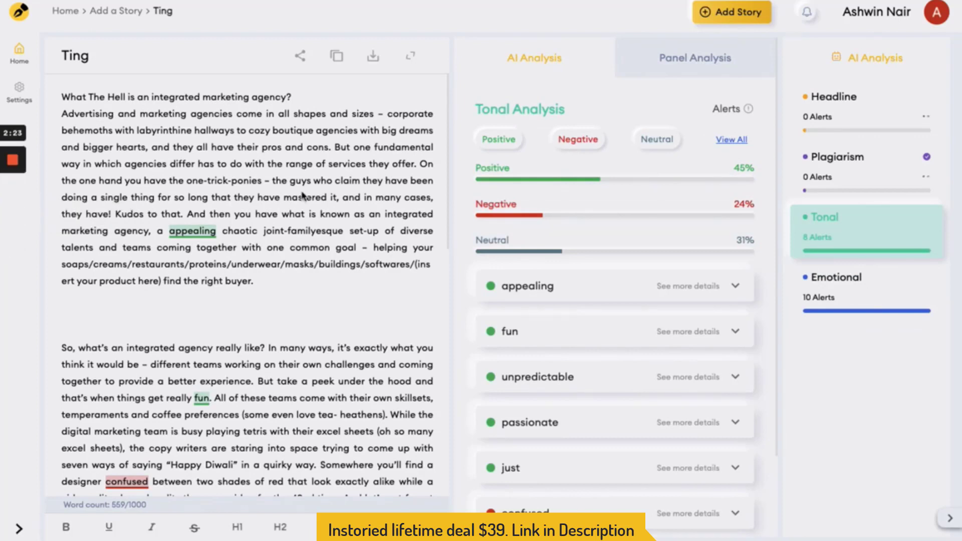
- Scroll to the flagged word 'appealing' and swap in the suggestion 'attractive'
scroll(down, 3)
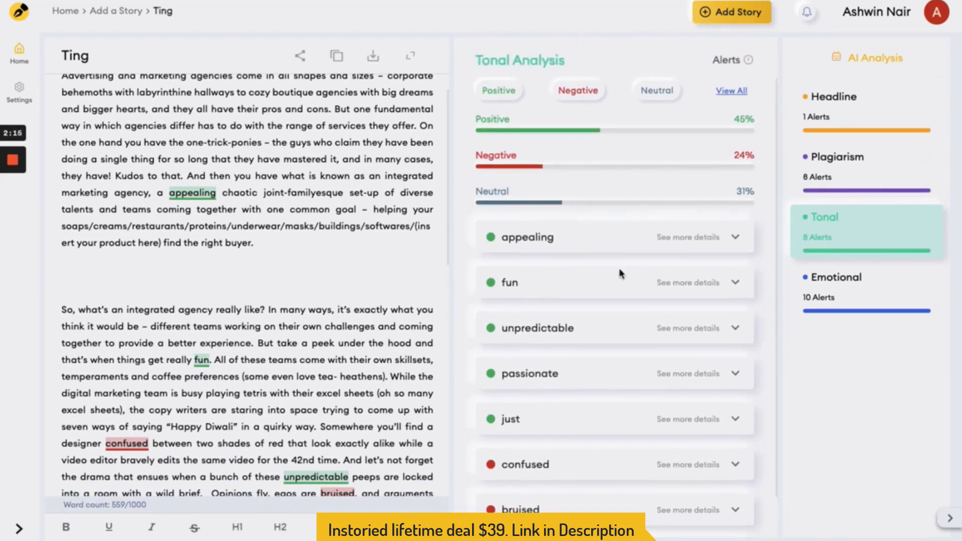
scroll(down, 3)
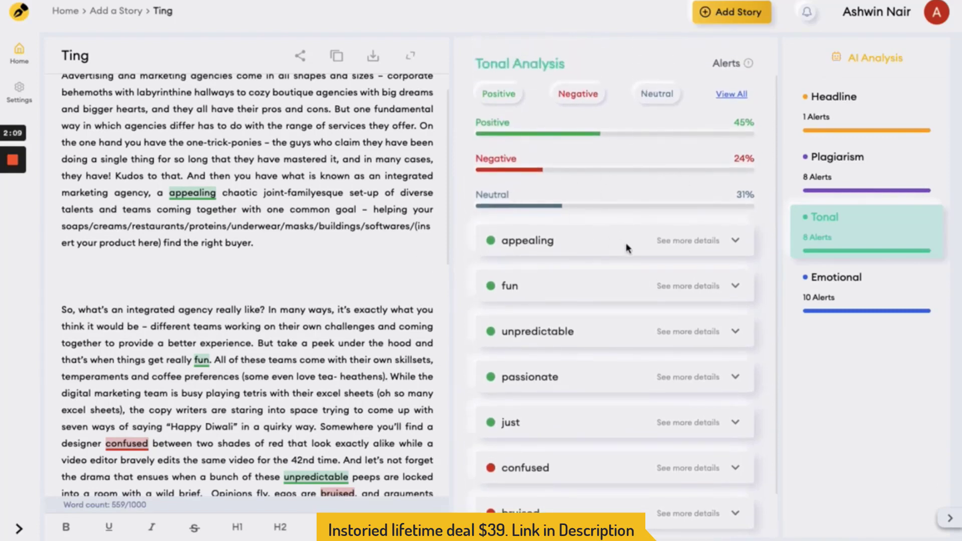
scroll(down, 3)
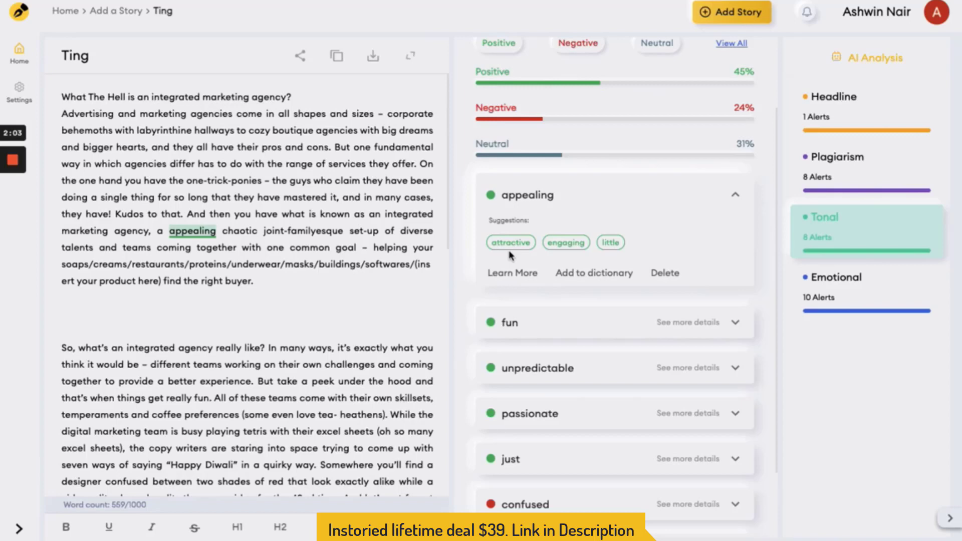
click(510, 241)
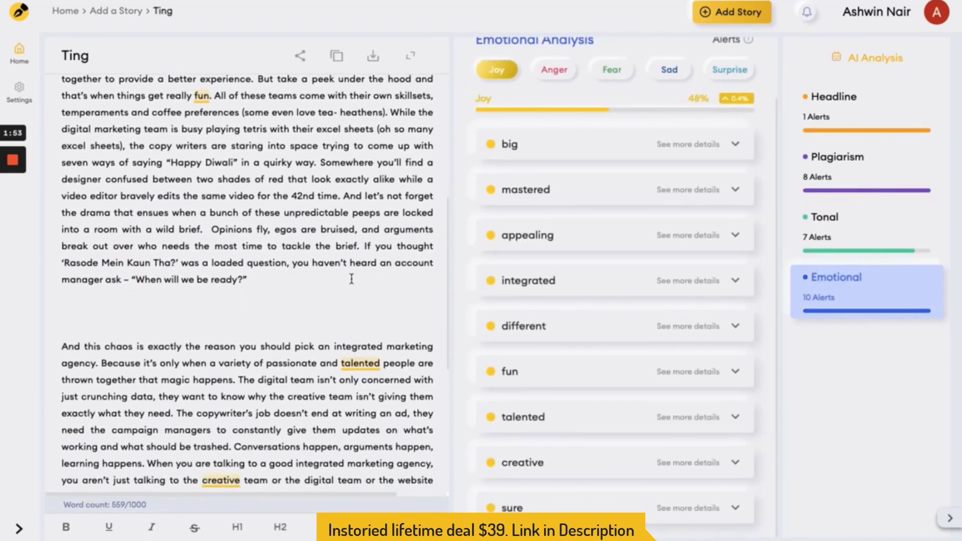
- Filter emotion alerts by anger, fear and joy, then show the eight-line plagiarism check
click(553, 69)
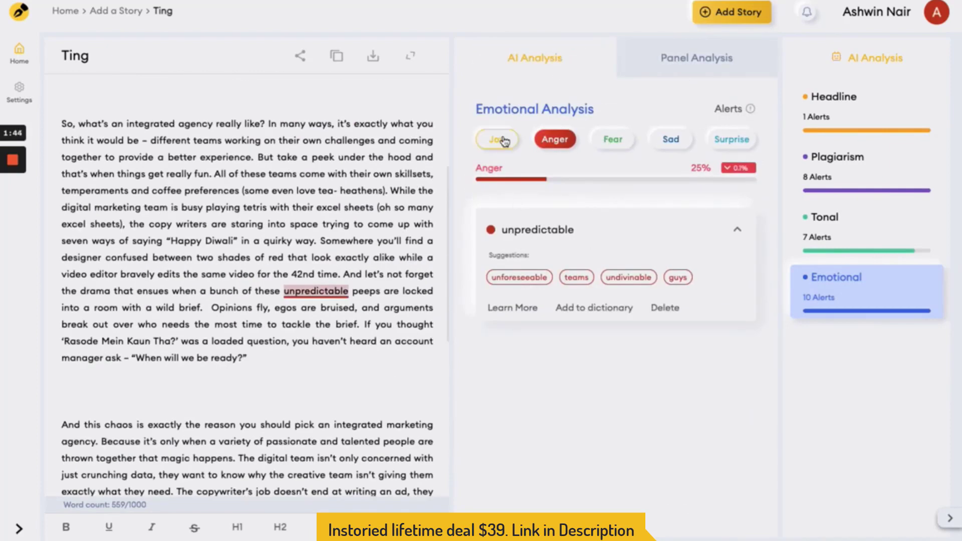
click(611, 140)
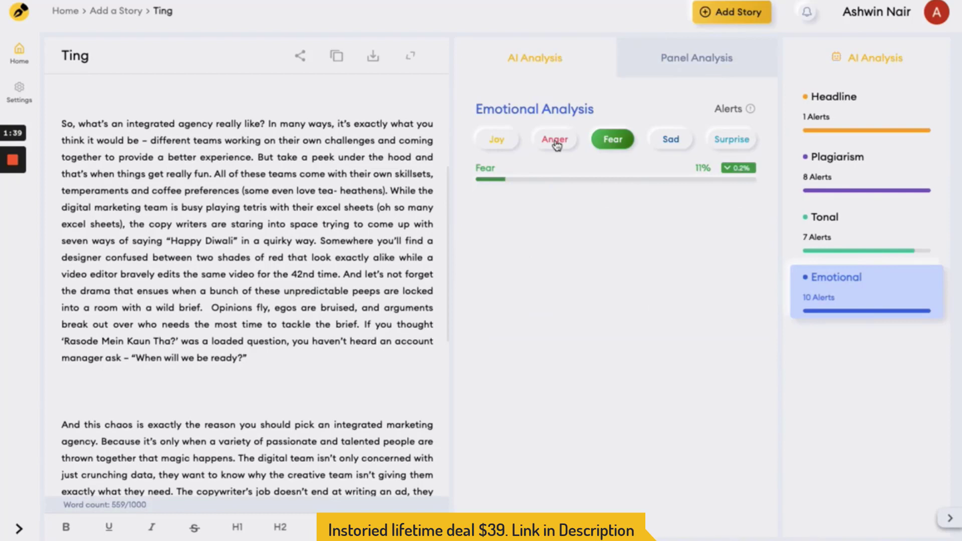
click(497, 139)
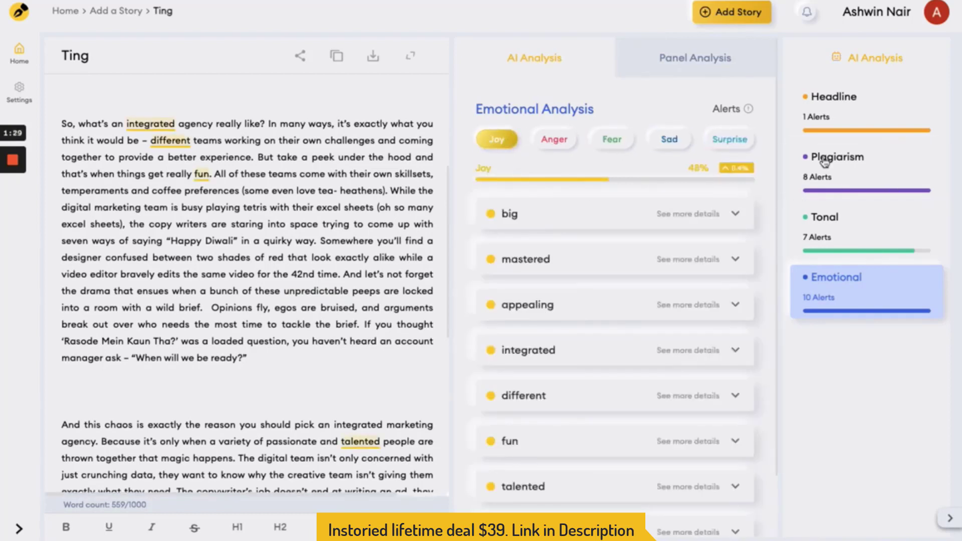
click(834, 156)
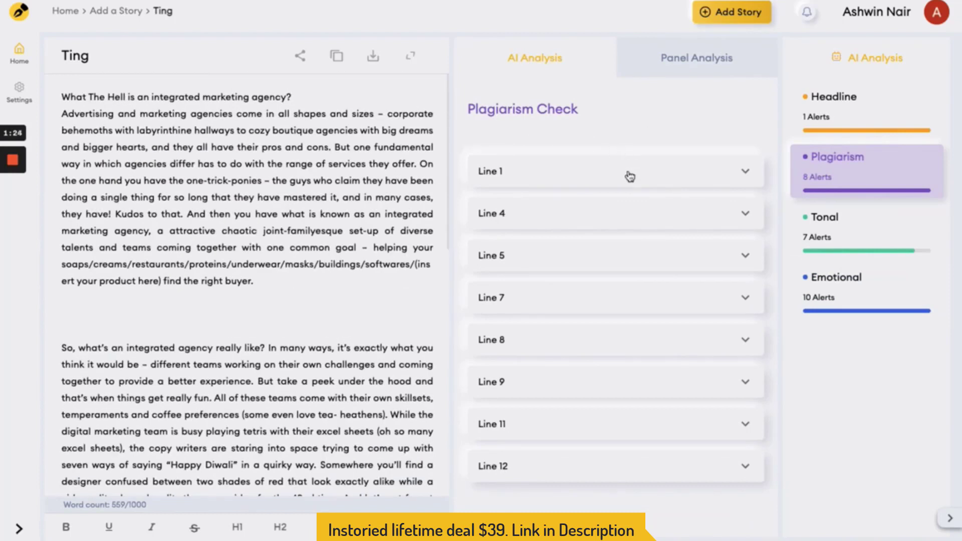
- Expand plagiarised Line 5 to reveal its matching blog article source
click(613, 171)
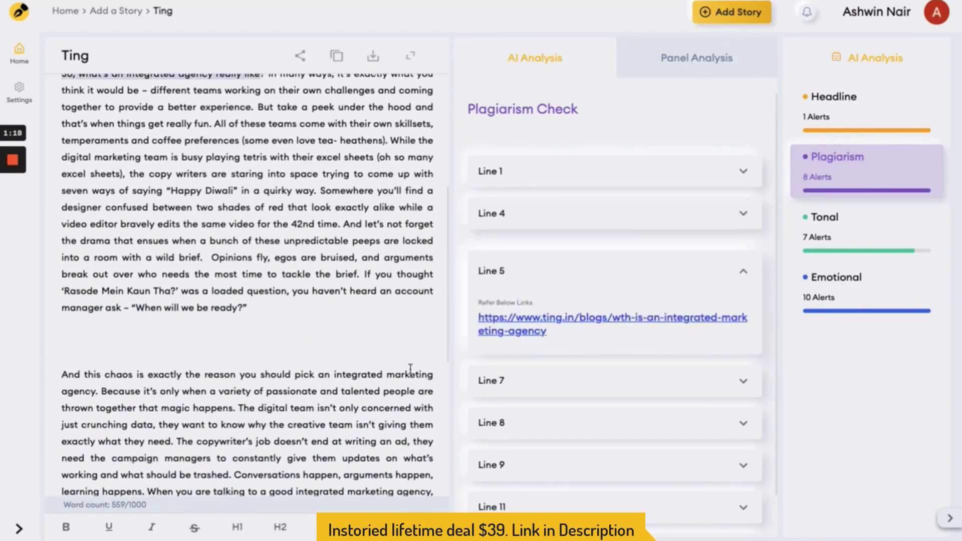
scroll(down, 3)
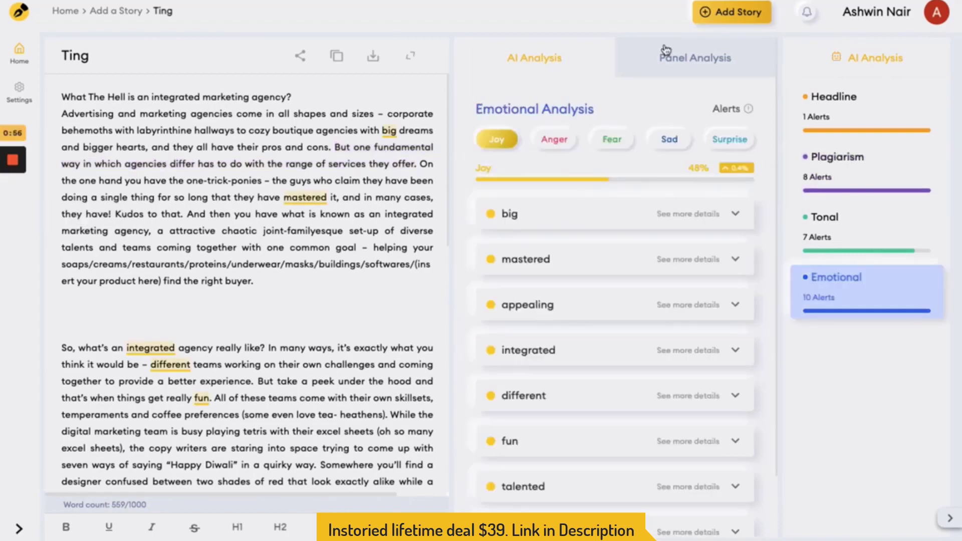
- Build the 'Test' panel survey with Arousal and value proposition criteria, then continue
click(696, 57)
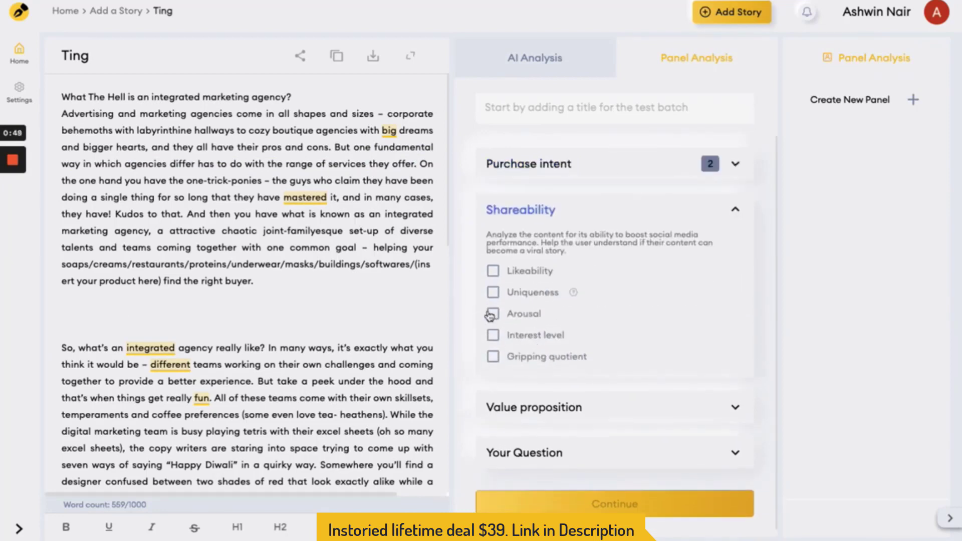
click(493, 313)
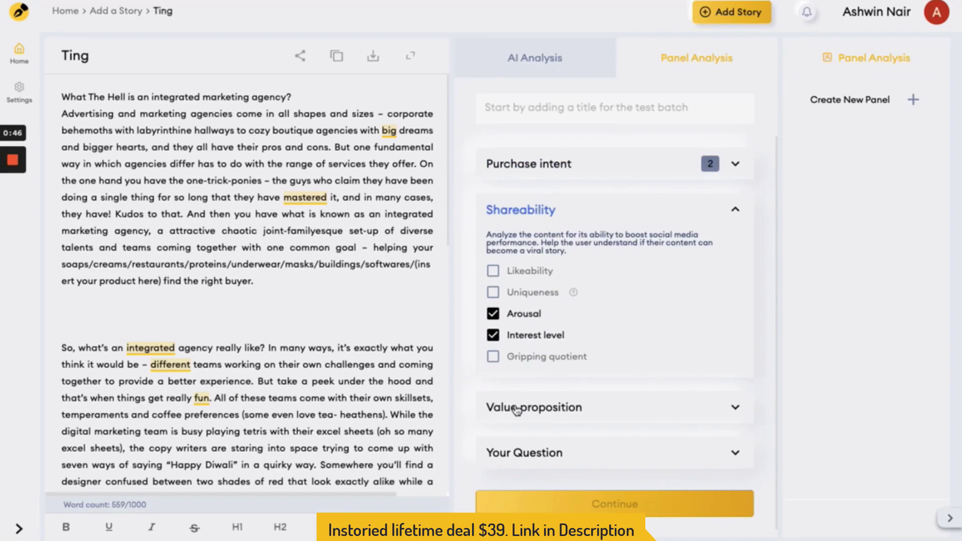
click(533, 406)
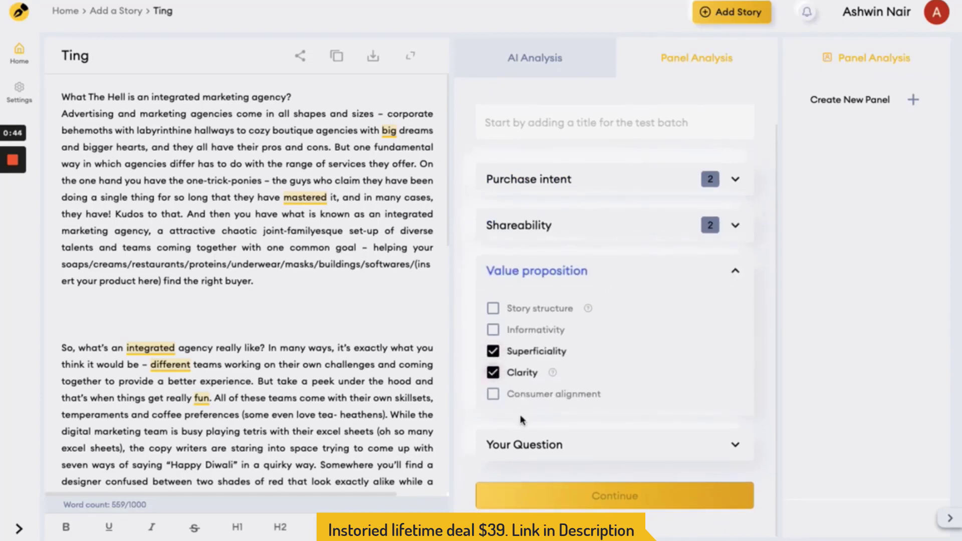
click(536, 270)
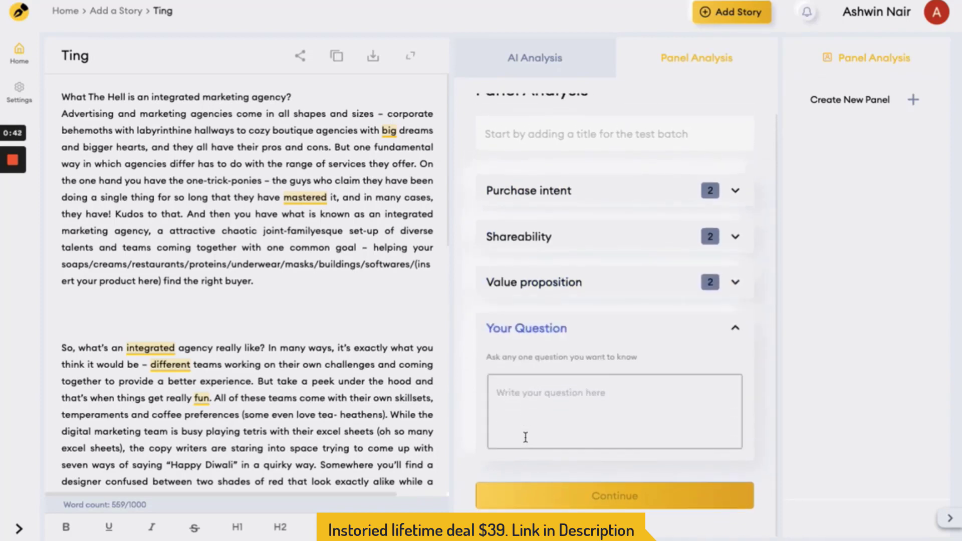
click(614, 495)
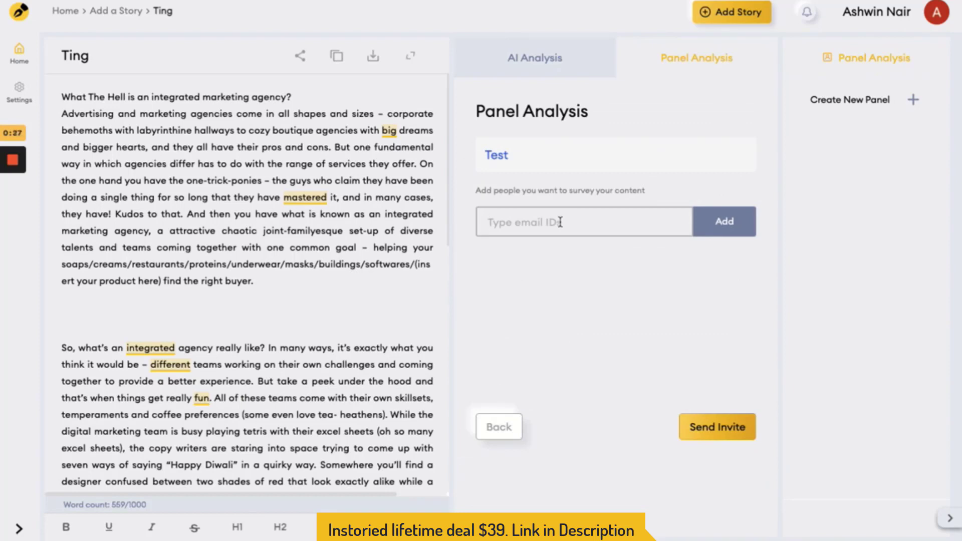
click(583, 222)
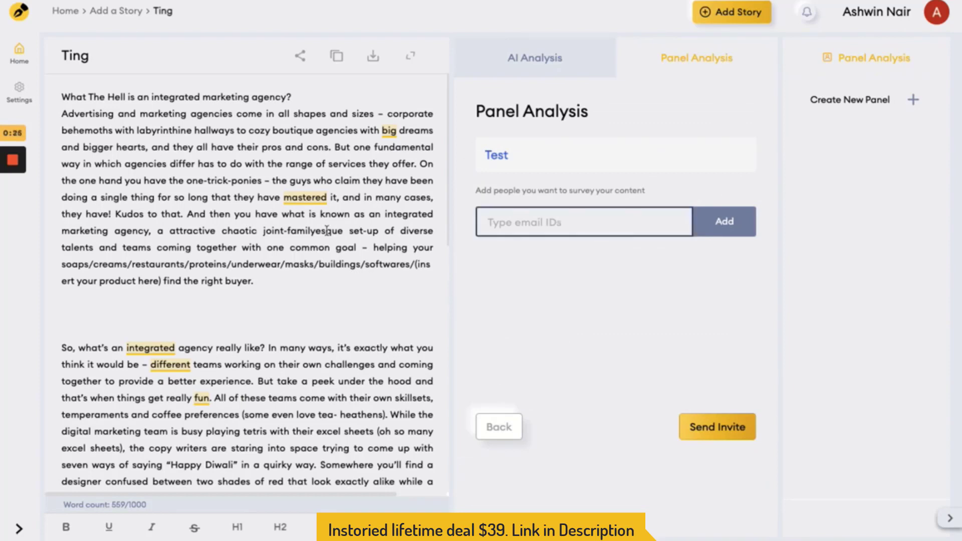
click(583, 221)
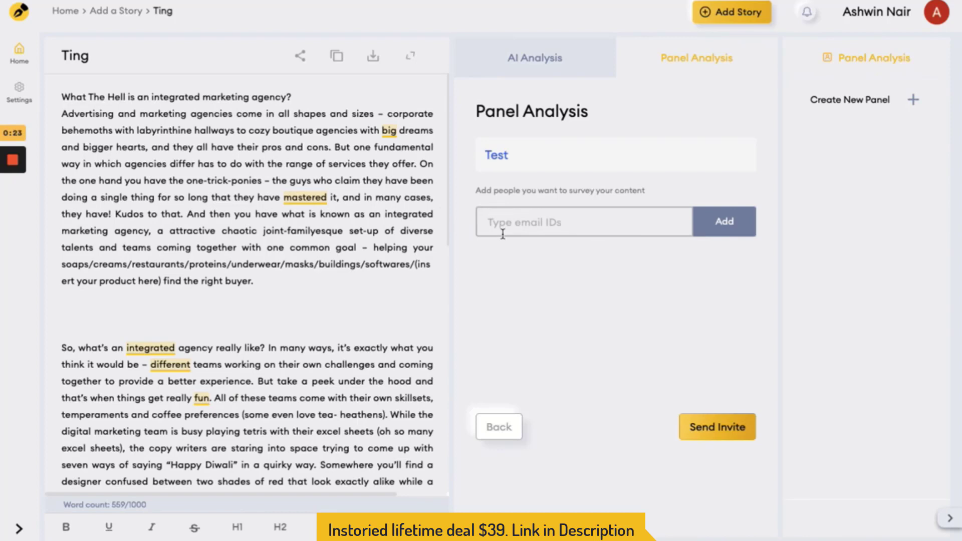